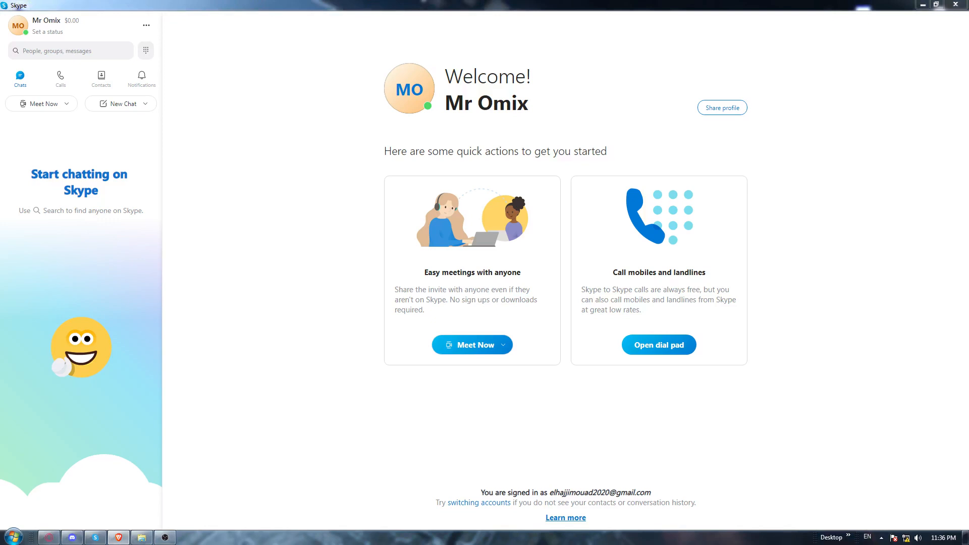
mouse_move(105, 75)
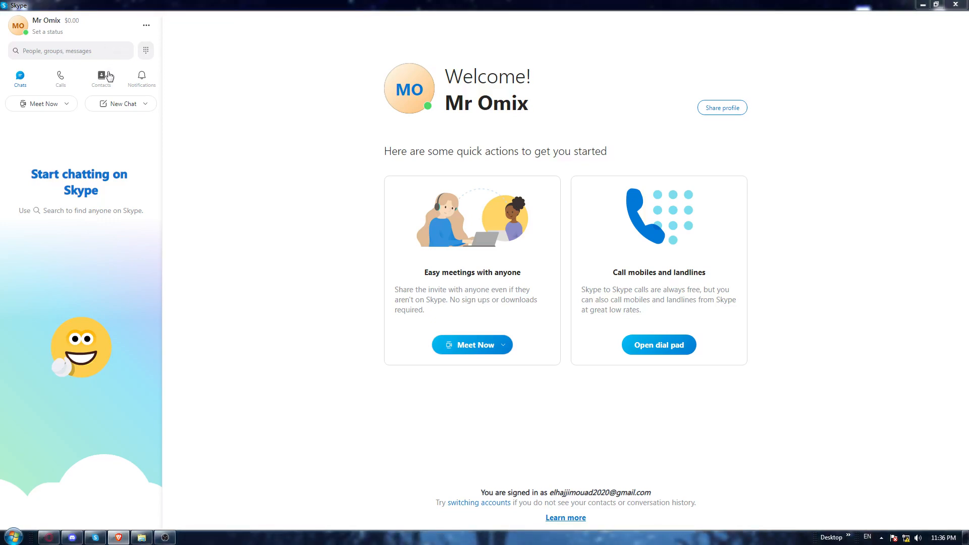
Step: Open the Echo / Sound Test Service chat from Contacts, then return to the empty Chats list
click(101, 78)
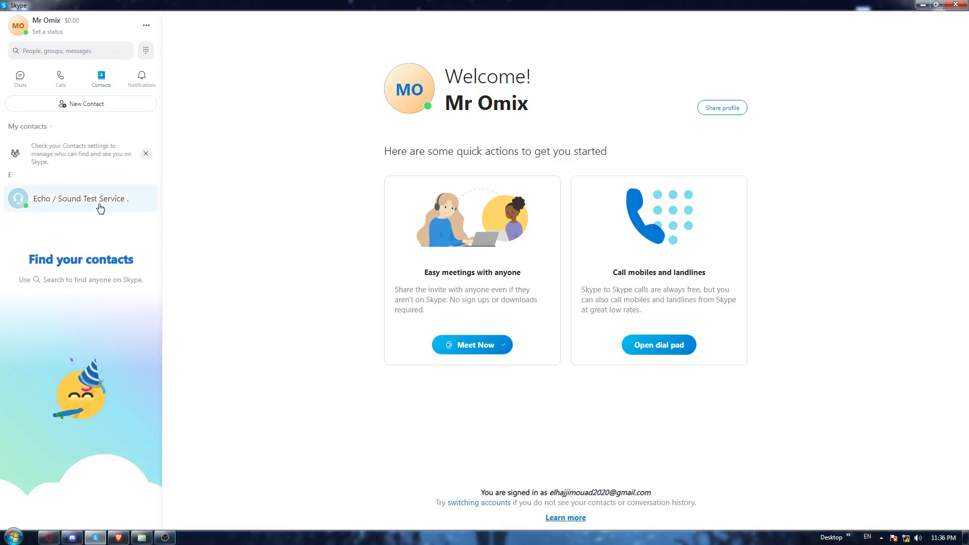
right_click(80, 198)
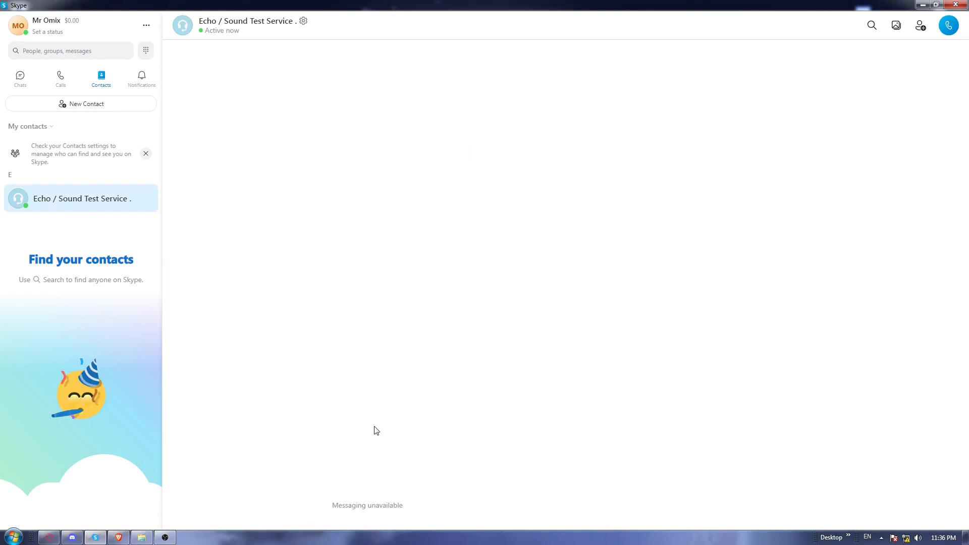
mouse_move(371, 503)
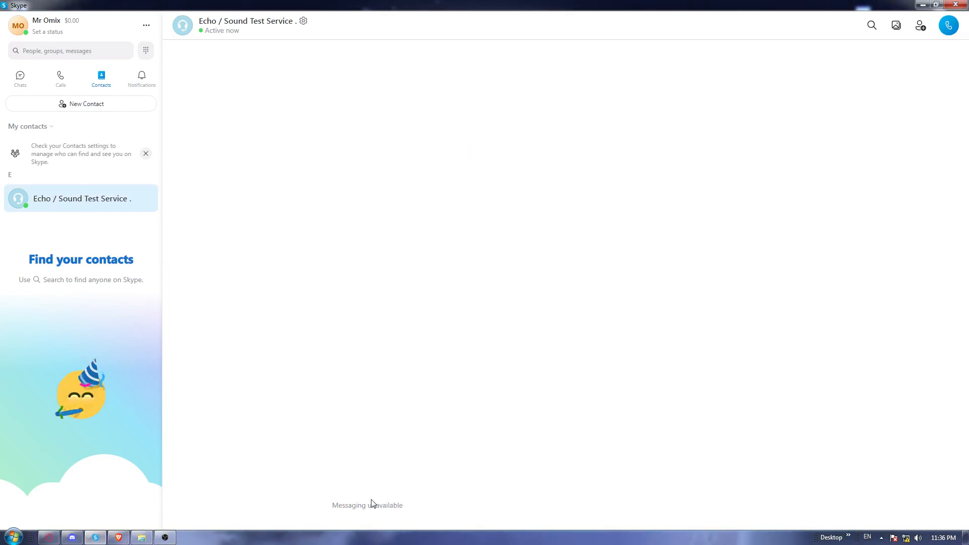
mouse_move(88, 214)
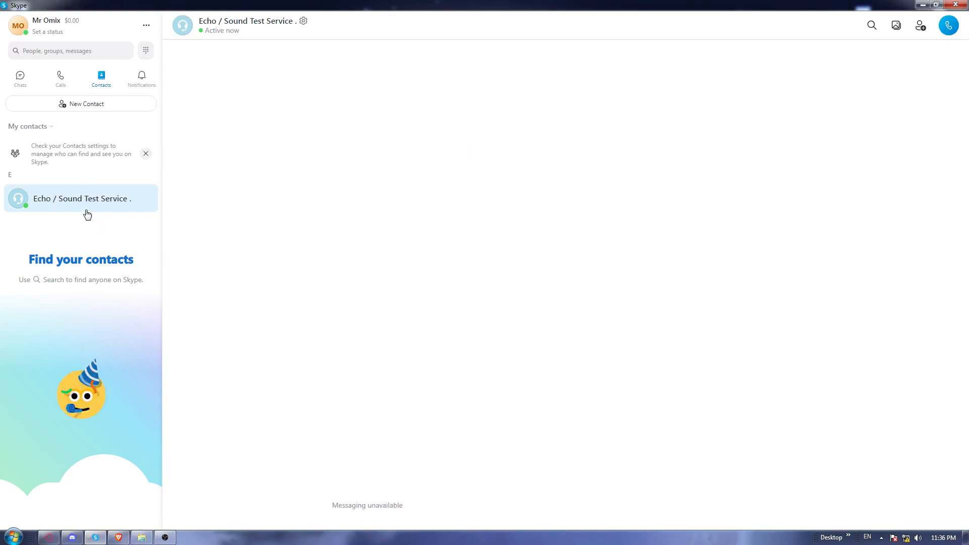
right_click(80, 198)
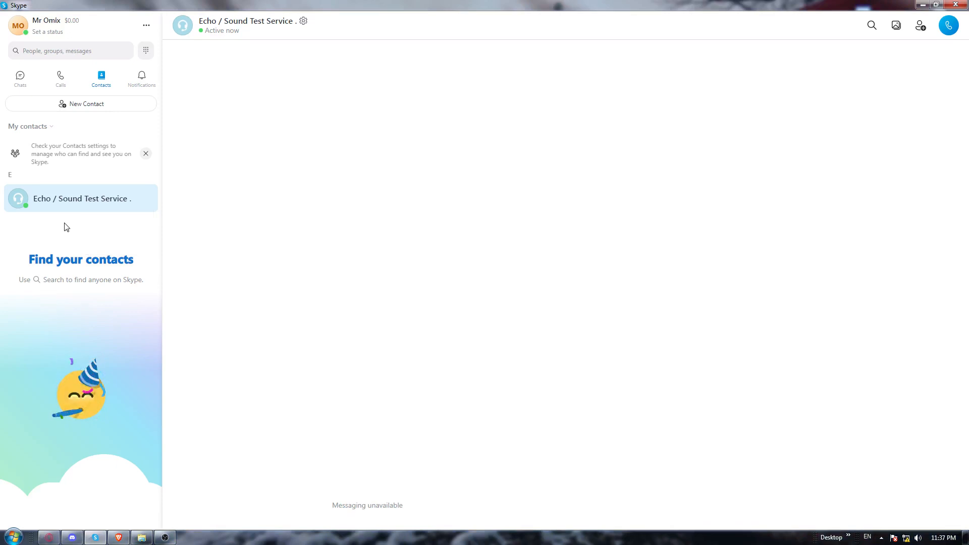
mouse_move(151, 171)
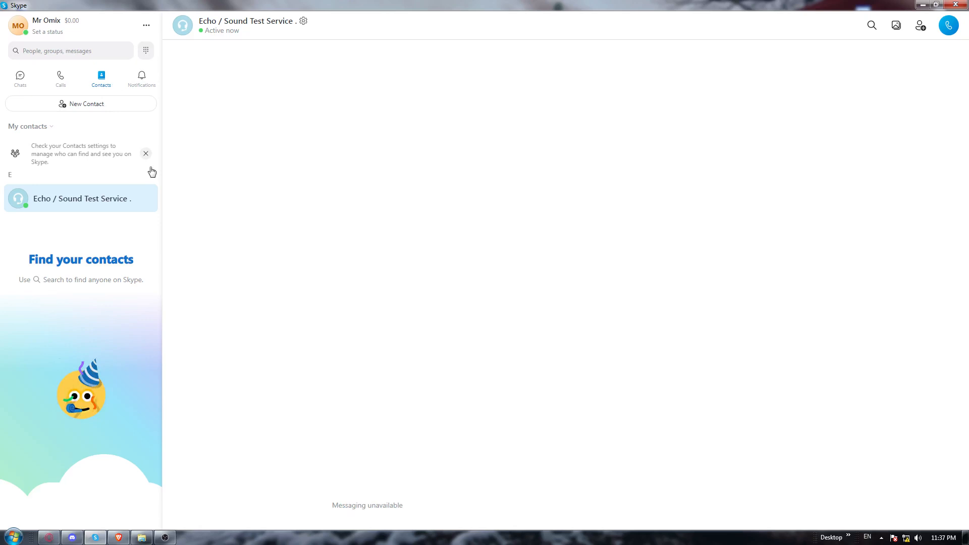
click(19, 79)
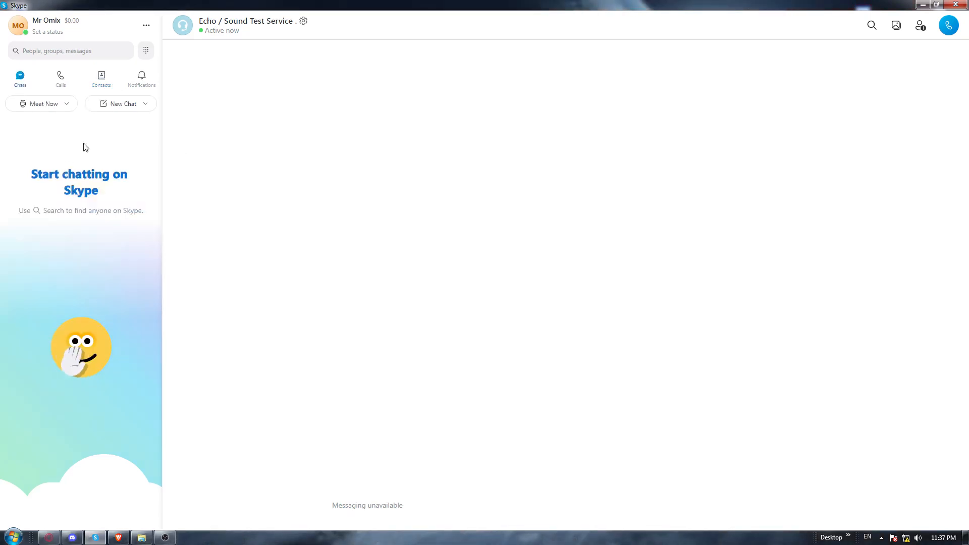